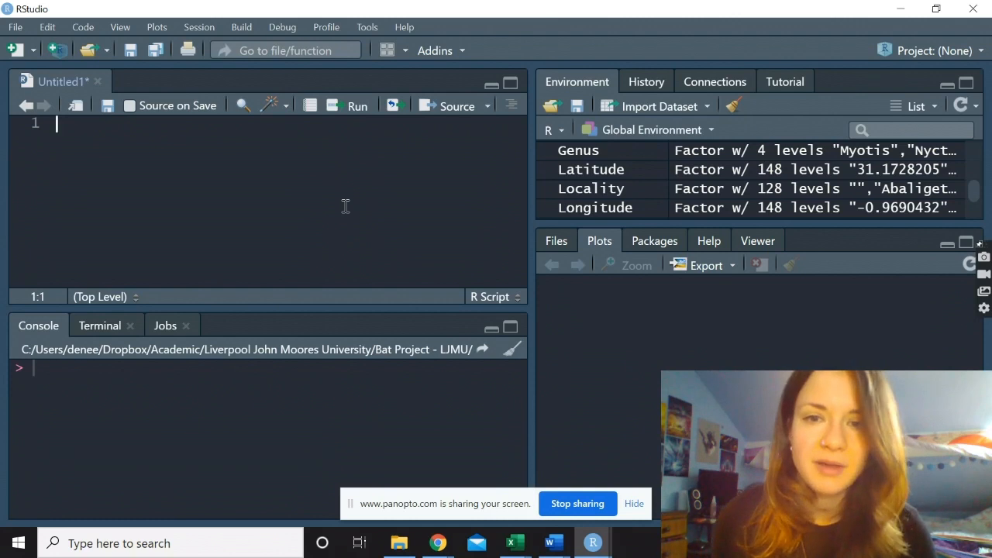
{"action": "mouse_move", "coordinate": [520, 195]}
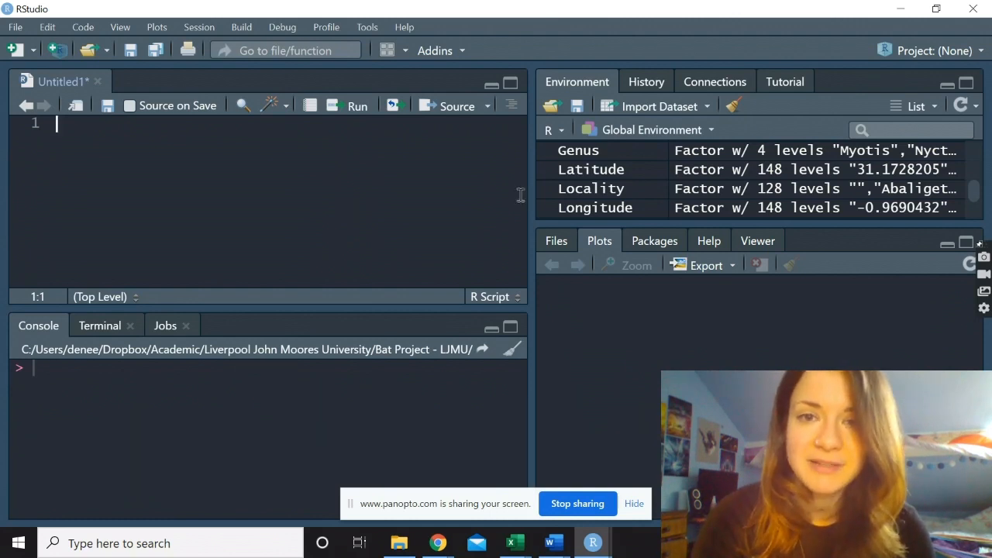
{"action": "mouse_move", "coordinate": [340, 191]}
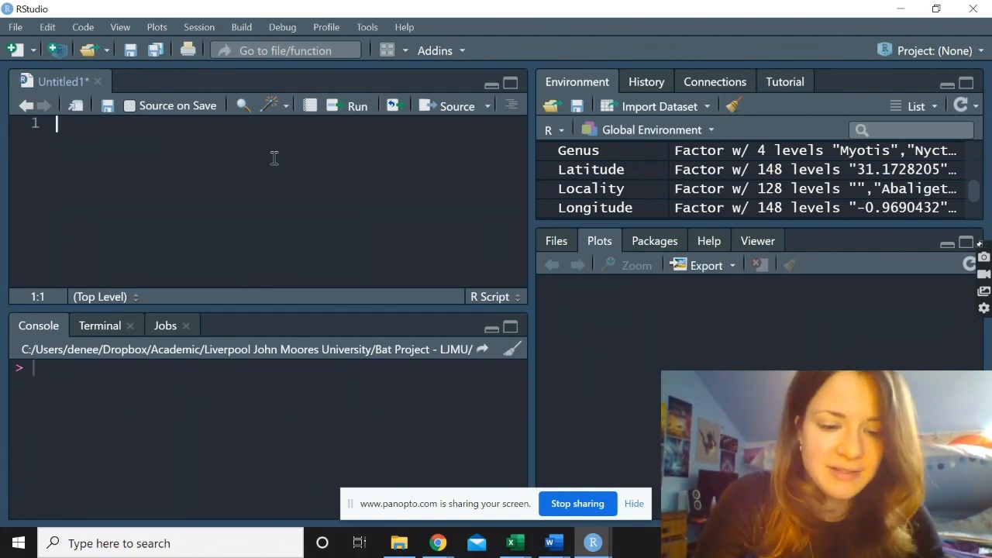
Type gdf on the first script line to start a new assignment
{"action": "type", "text": "gdf <-"}
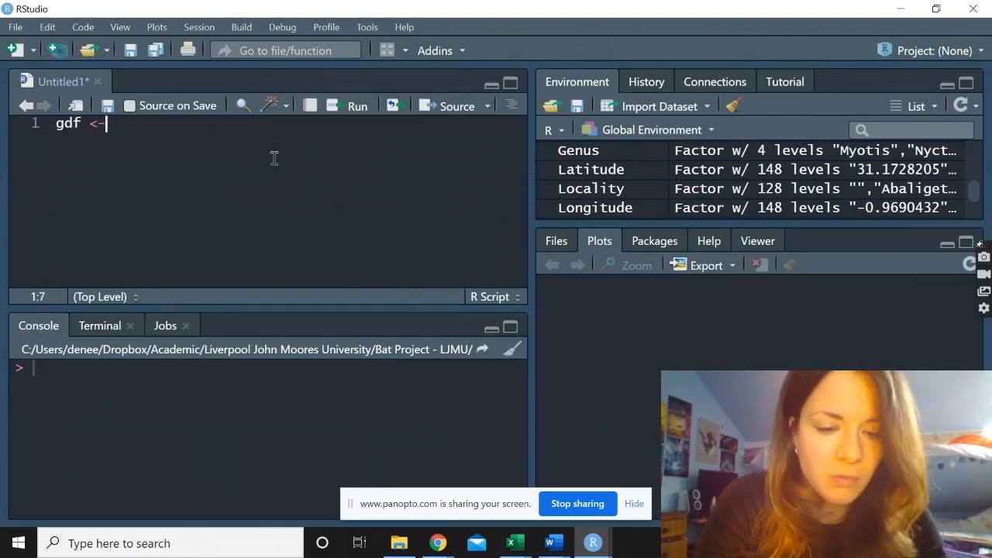
Write gdf <- geomorph.data.frame(gpa, sex=Sex, species=Species, latitude=Latitude, longitude=Longitude)
{"action": "type", "text": "geomorph"}
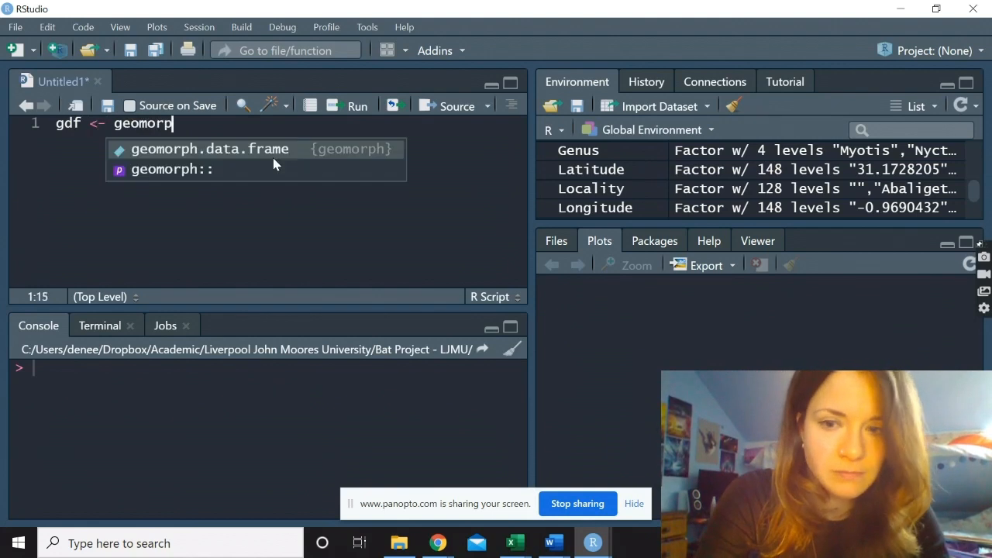
{"action": "type", "text": ".data.frame(g"}
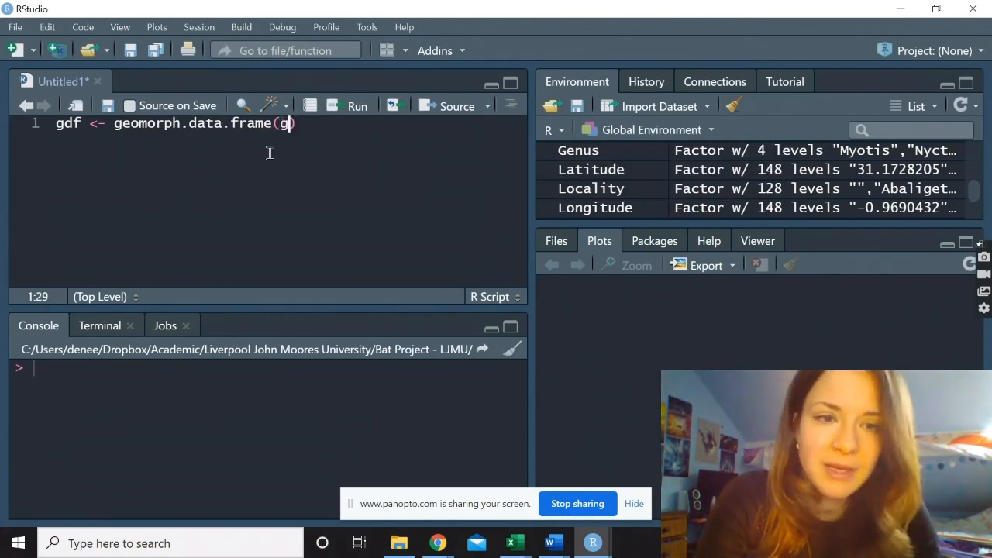
{"action": "type", "text": "pa"}
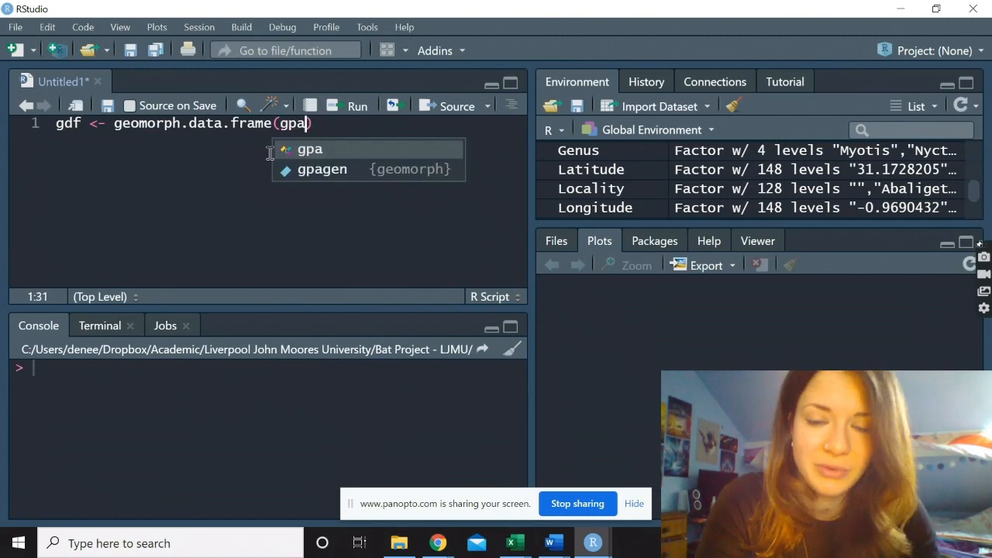
{"action": "type", "text": ", sex=Sex,"}
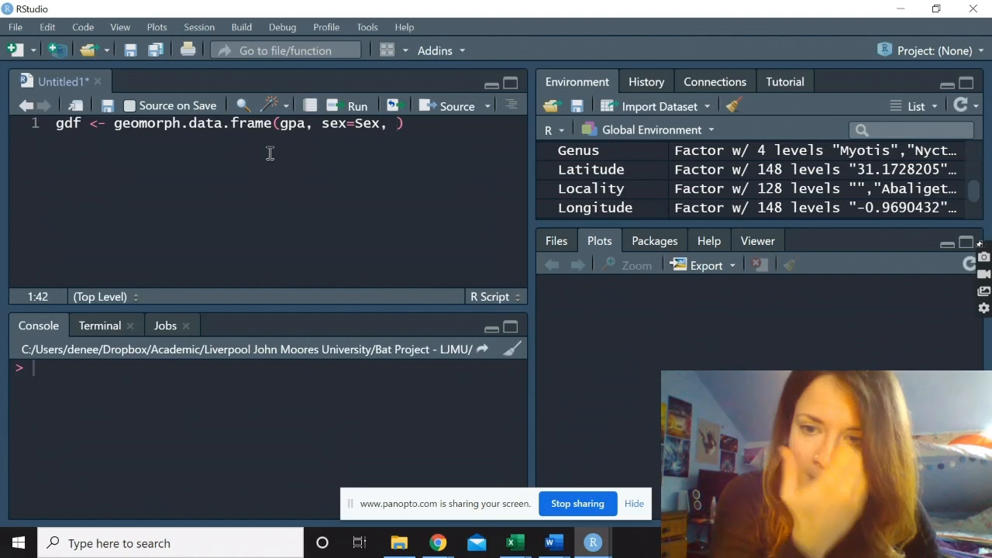
{"action": "type", "text": "species="}
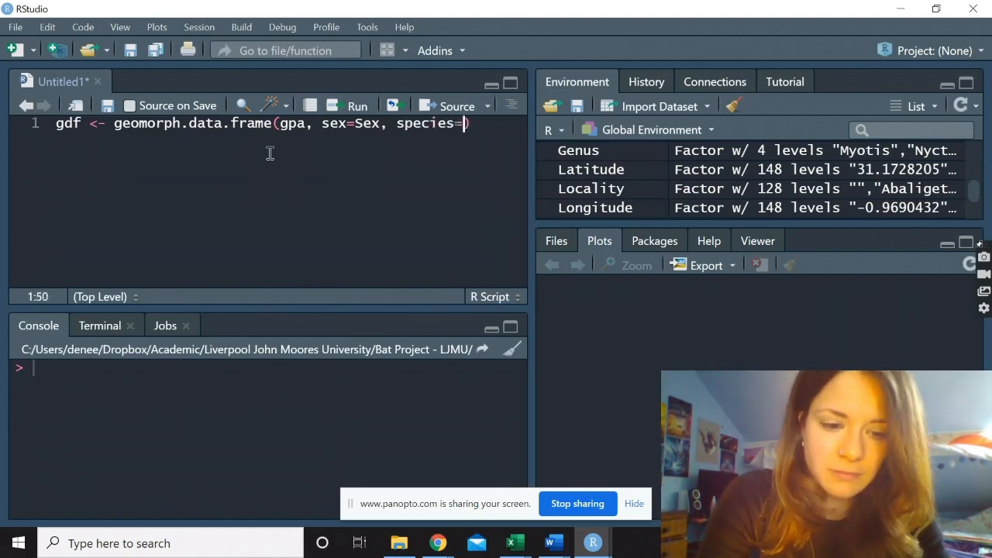
{"action": "type", "text": "Species,"}
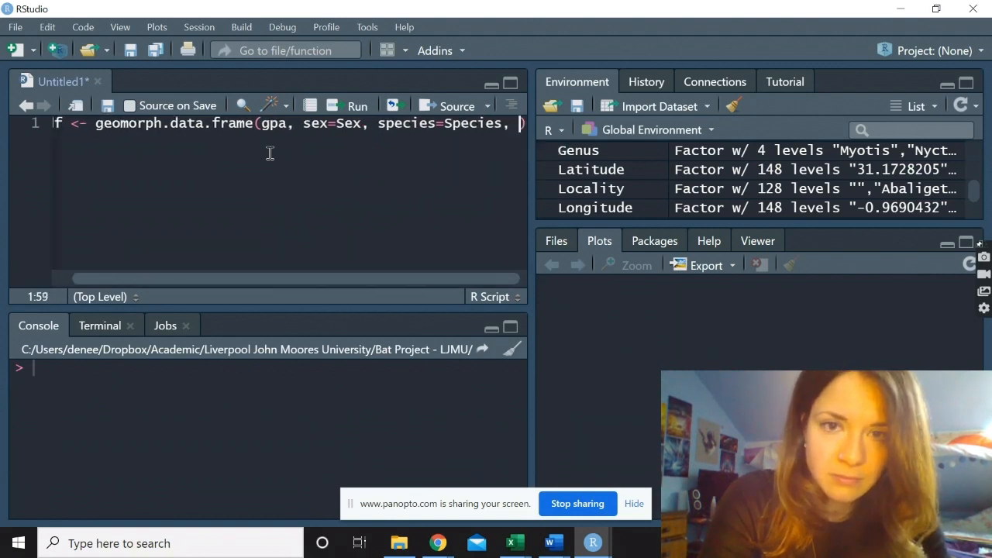
{"action": "type", "text": "latitude="}
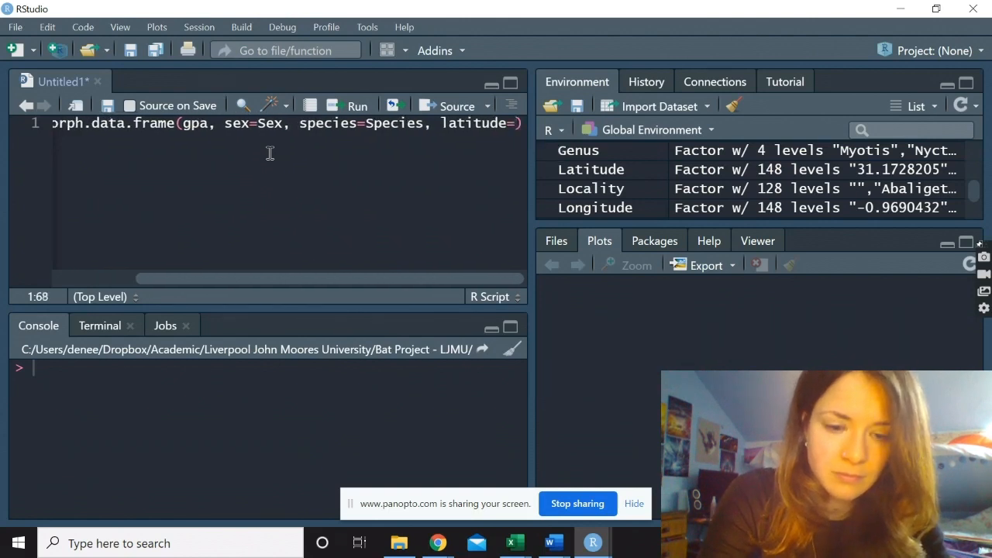
{"action": "type", "text": "Latitude, L"}
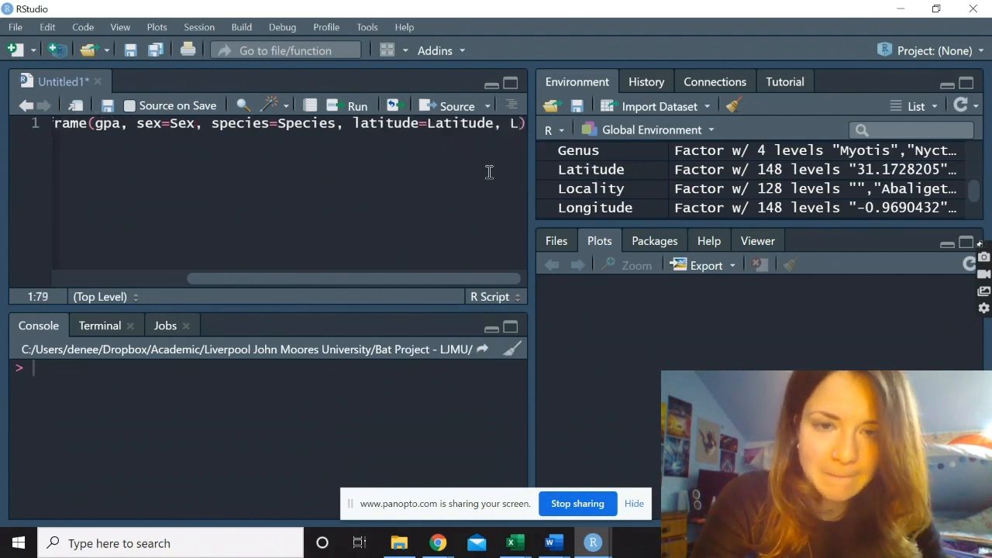
{"action": "type", "text": "longitude ="}
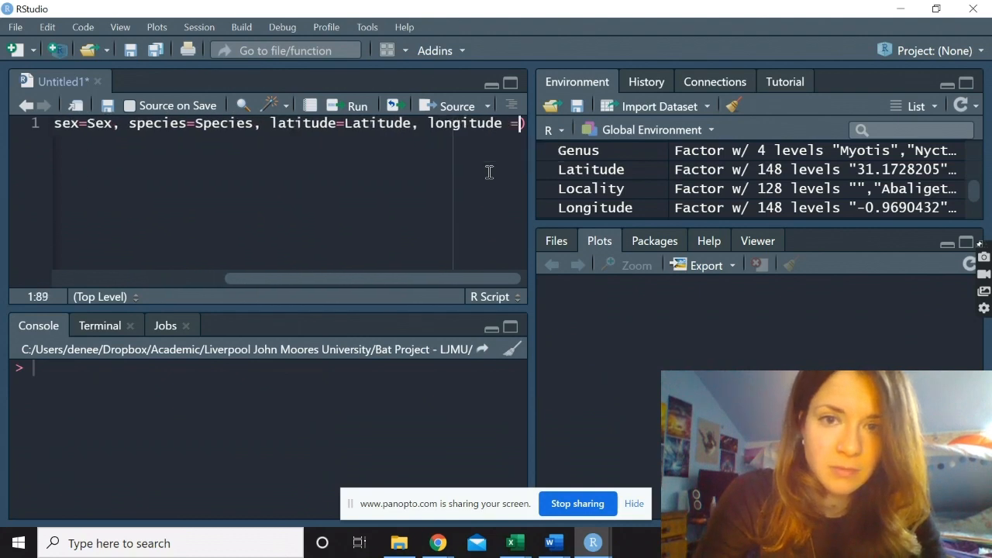
{"action": "type", "text": "L"}
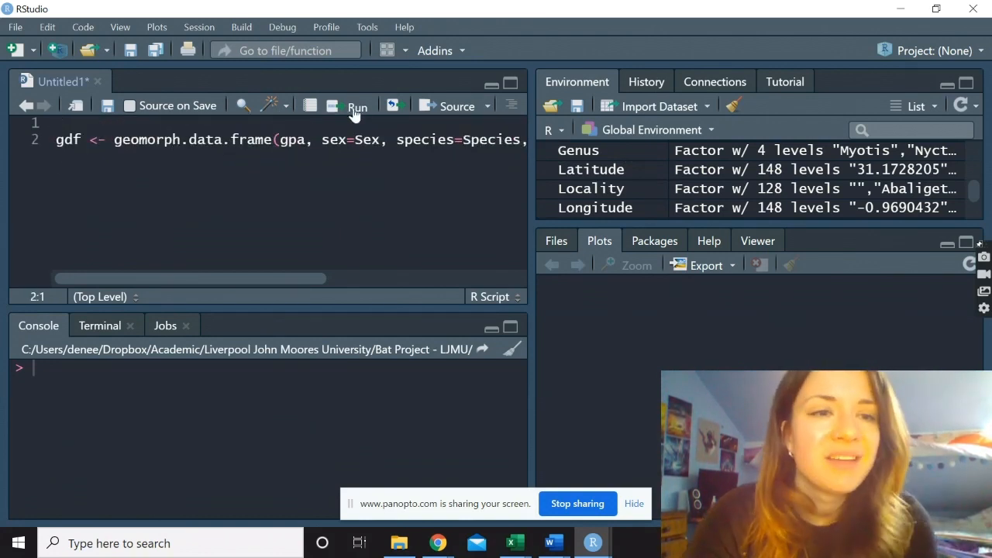
Run the gdf line, creating gdf as a list of 6
{"action": "left_click", "coordinate": [357, 106]}
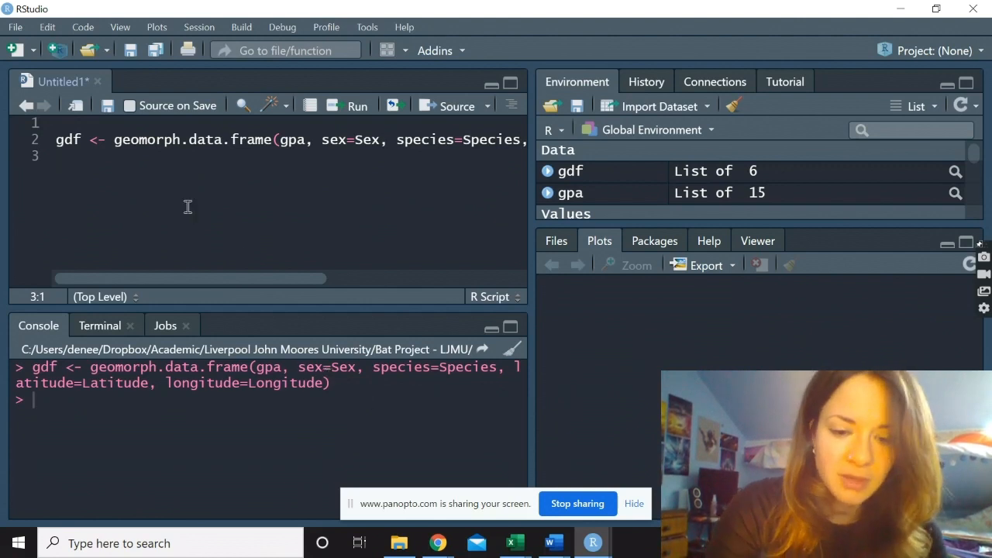
Write and run fit1 <- procD.lm(gdf$Csize~Species) with 1000 permutations
{"action": "type", "text": "fit1"}
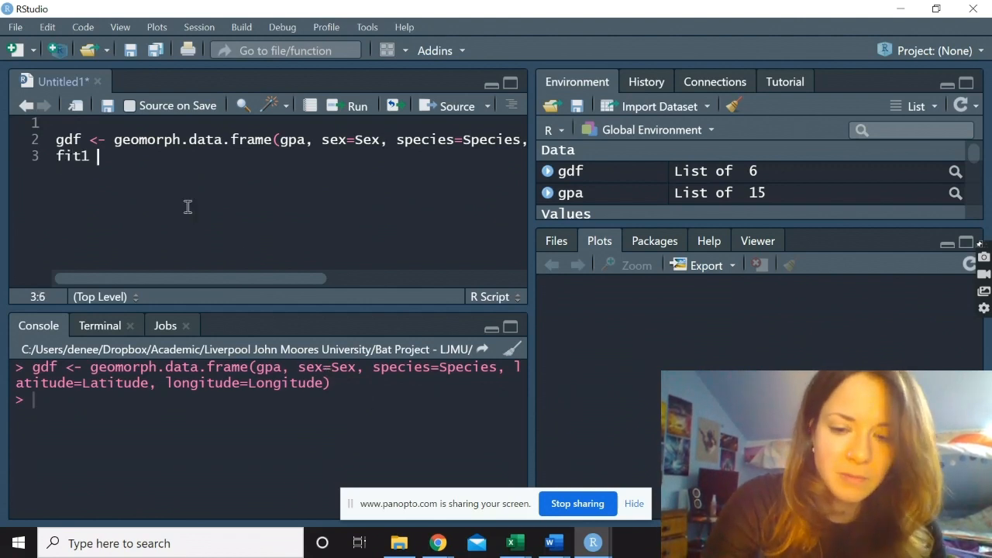
{"action": "type", "text": "<-"}
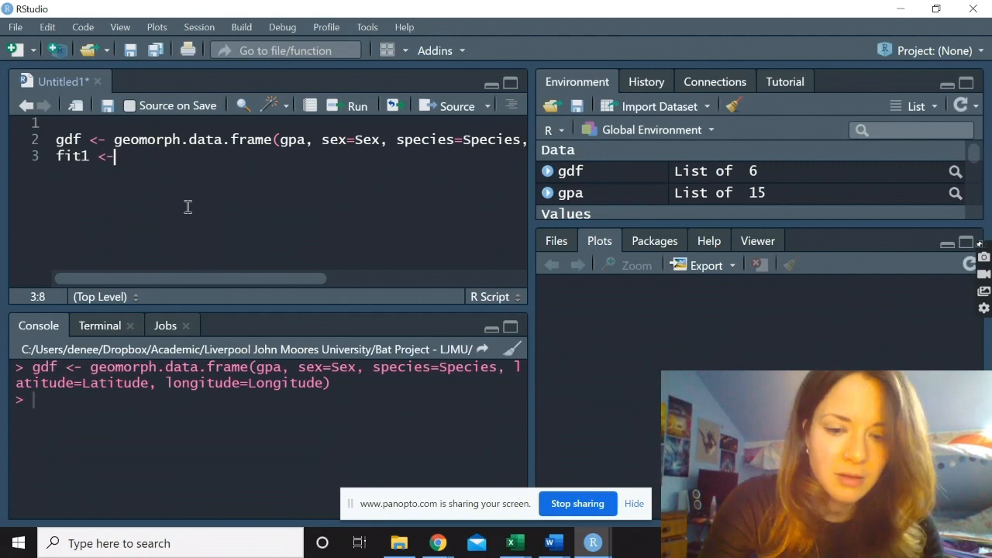
{"action": "type", "text": "procD."}
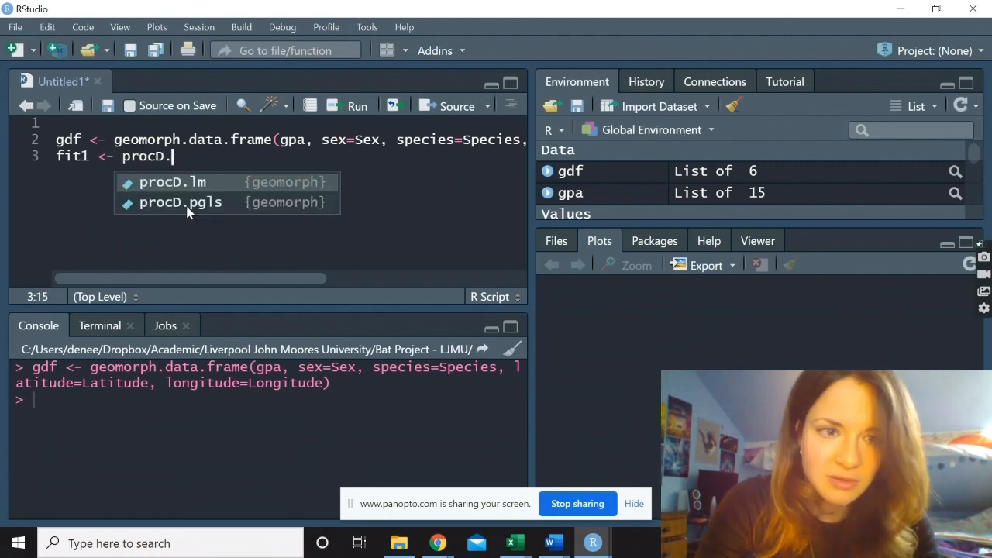
{"action": "left_click", "coordinate": [172, 181]}
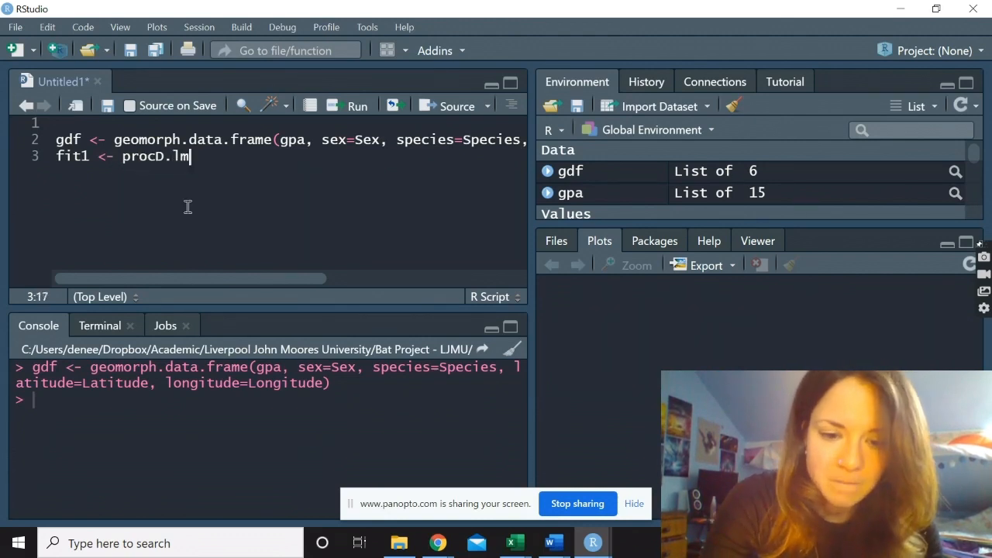
{"action": "type", "text": "(gdf)"}
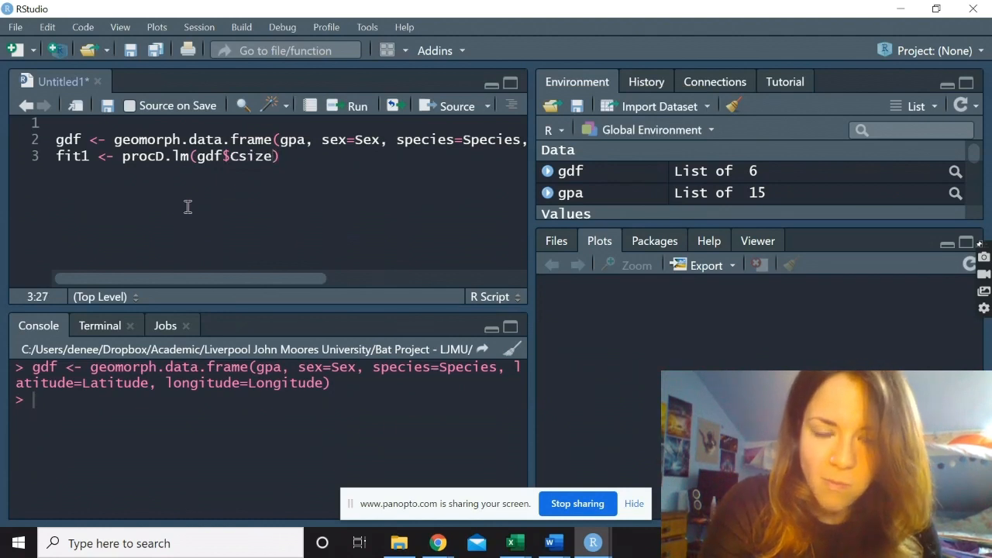
{"action": "type", "text": "~"}
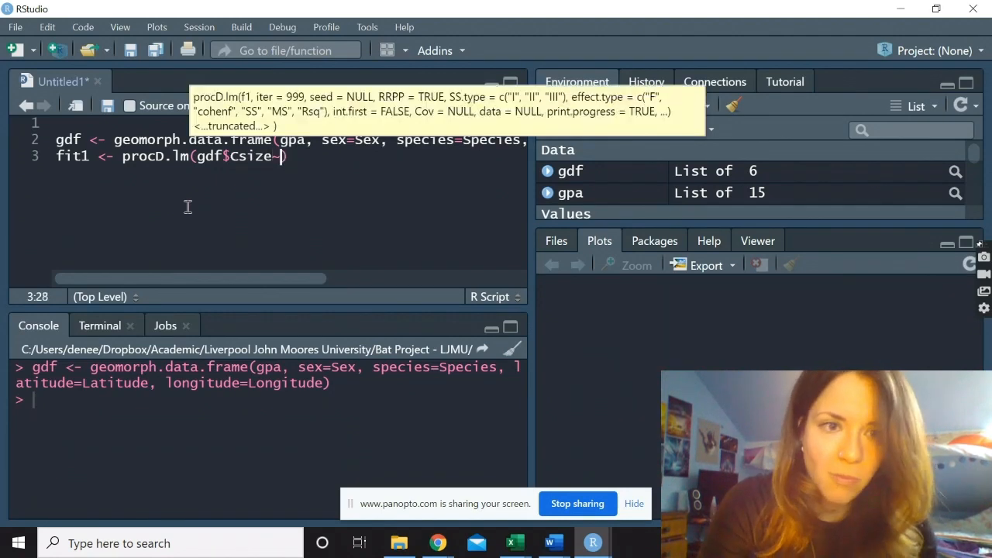
{"action": "type", "text": "Species"}
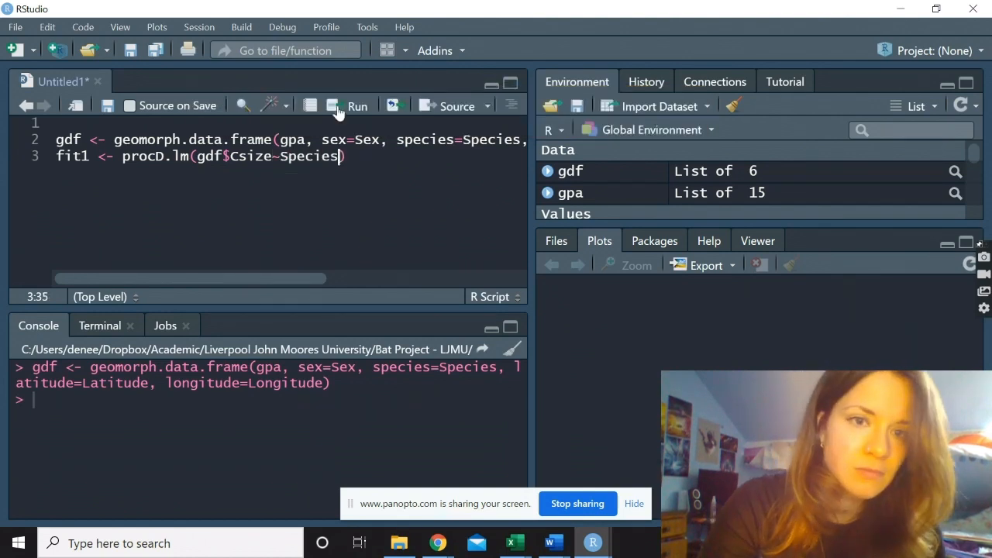
{"action": "left_click", "coordinate": [357, 106]}
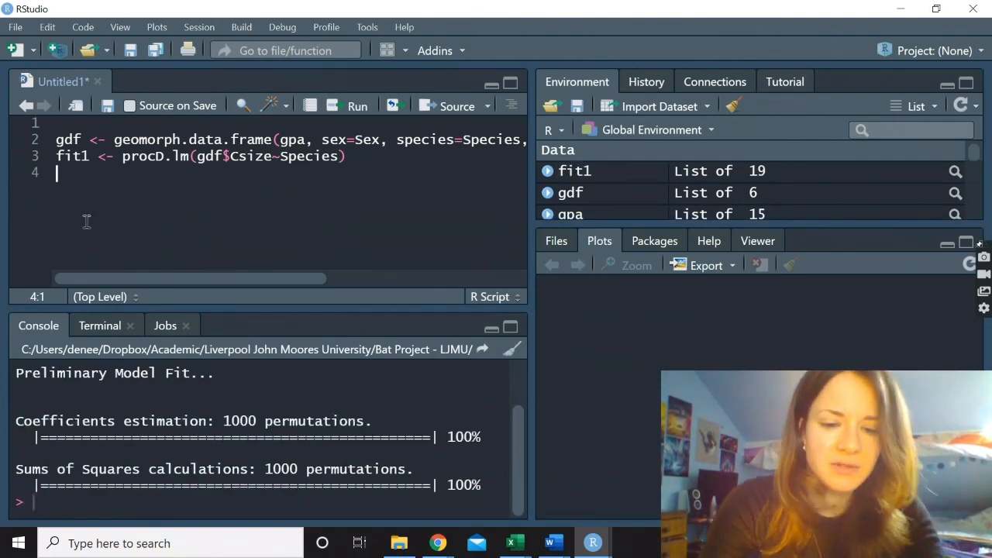
Run summary(fit1), printing the ANOVA table with Species significant at 0.001
{"action": "type", "text": "summary(fit1"}
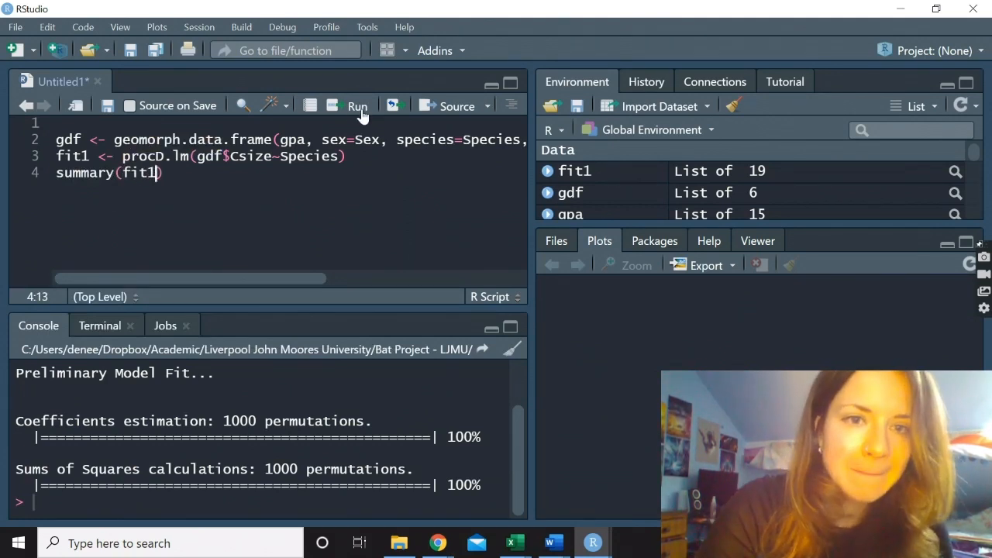
{"action": "left_click", "coordinate": [357, 106]}
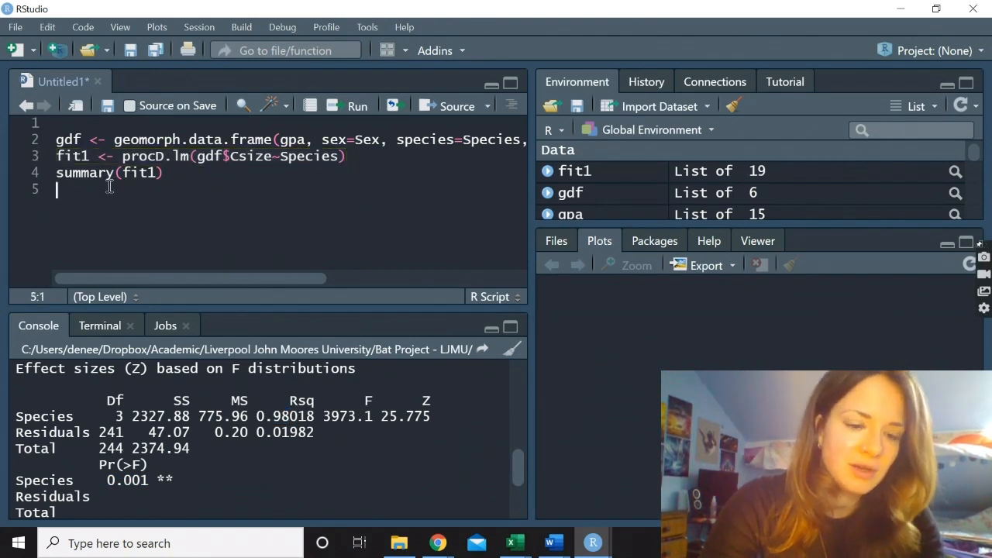
Refit fit1 as procD.lm(gdf$coords~Species) and scroll through its ANOVA output
{"action": "type", "text": "fit1 <- procD.lm(gdf$Csize~Species)"}
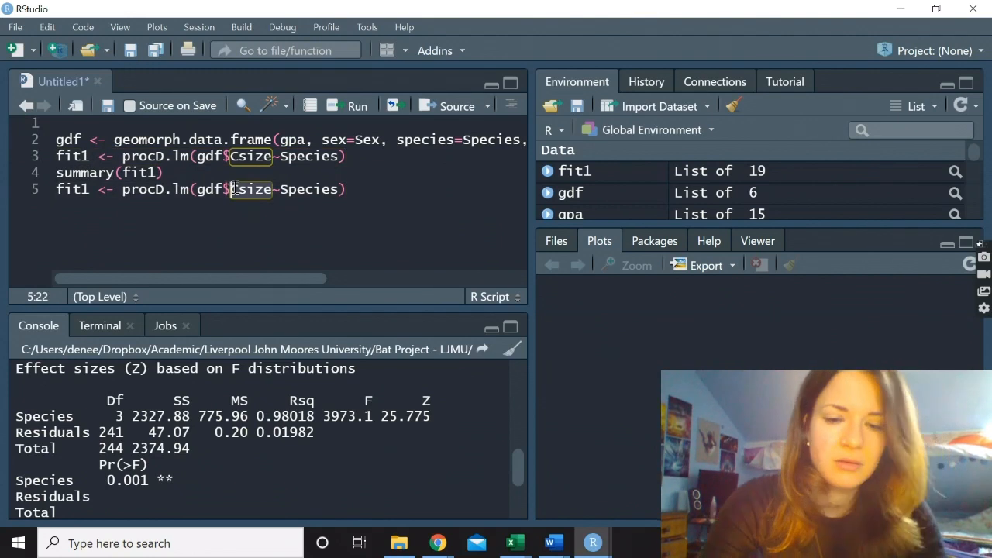
{"action": "type", "text": "coords"}
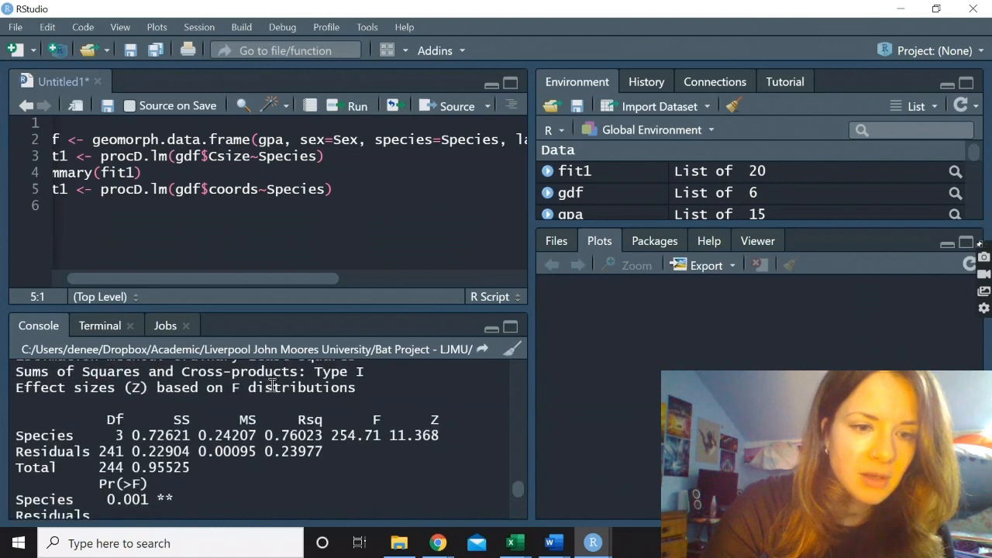
{"action": "scroll", "scroll_direction": "down", "scroll_amount": 3}
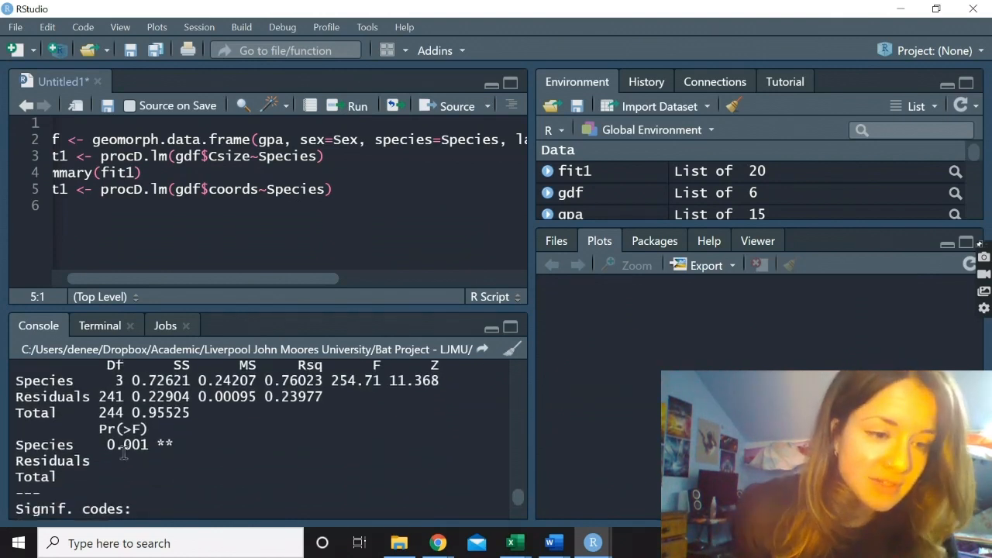